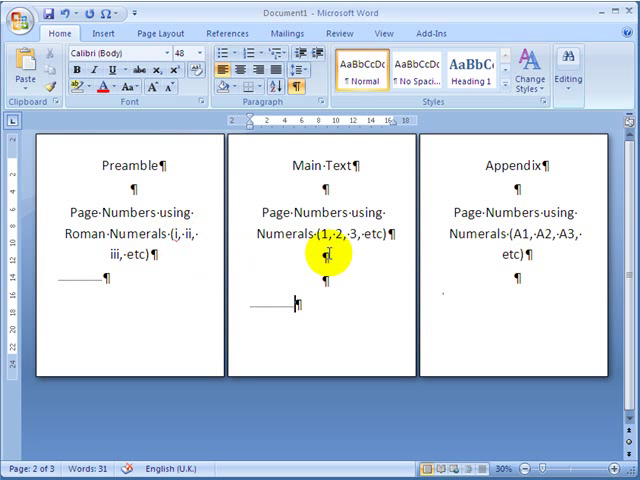
mouse_move(358, 250)
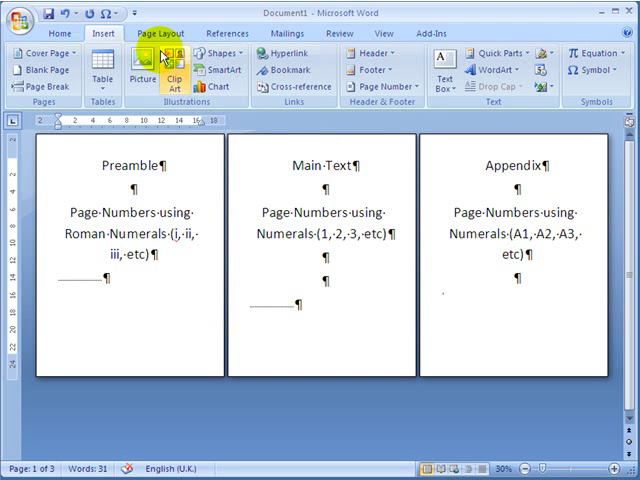
- Show the Breaks list on Page Layout to insert Next Page section breaks
click(160, 32)
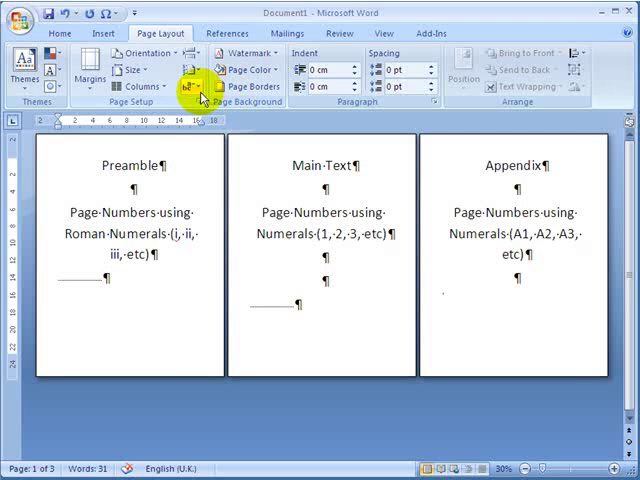
mouse_move(188, 94)
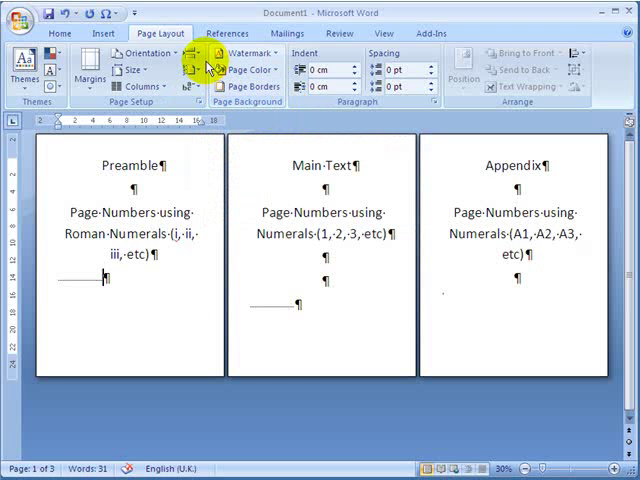
mouse_move(192, 56)
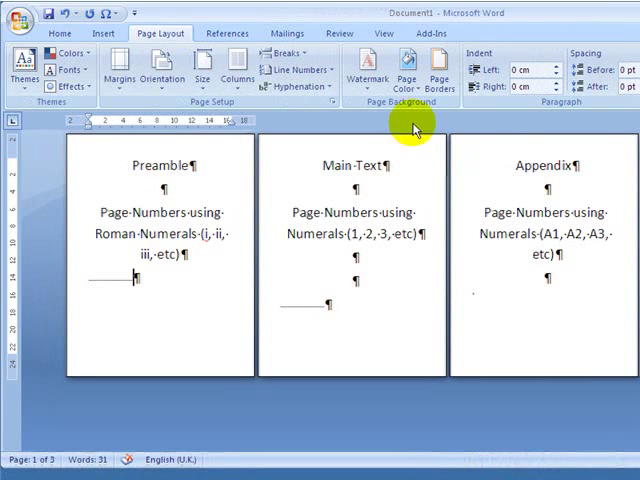
mouse_move(290, 56)
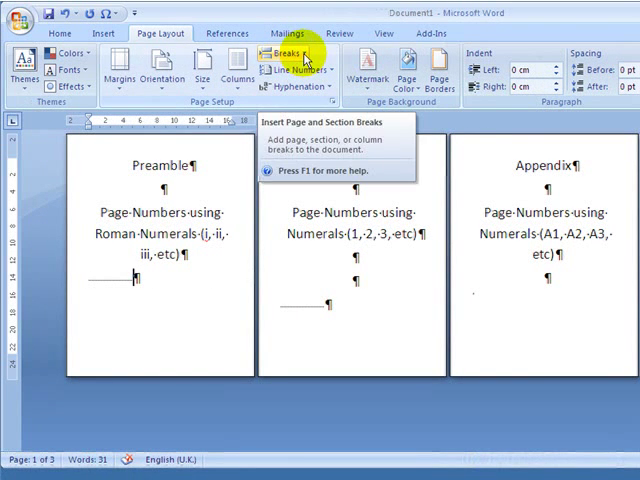
click(290, 52)
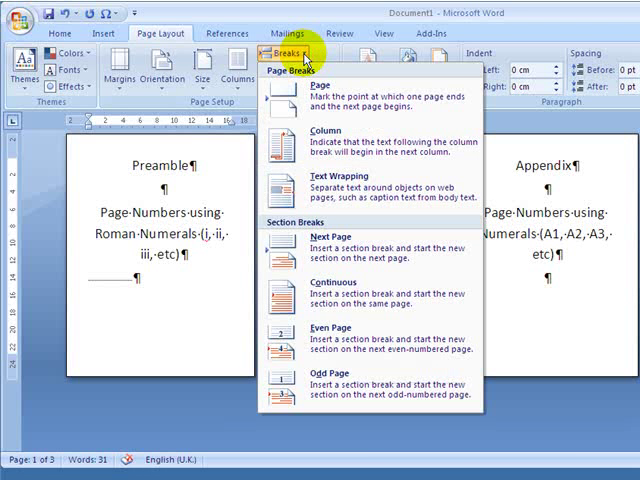
mouse_move(316, 244)
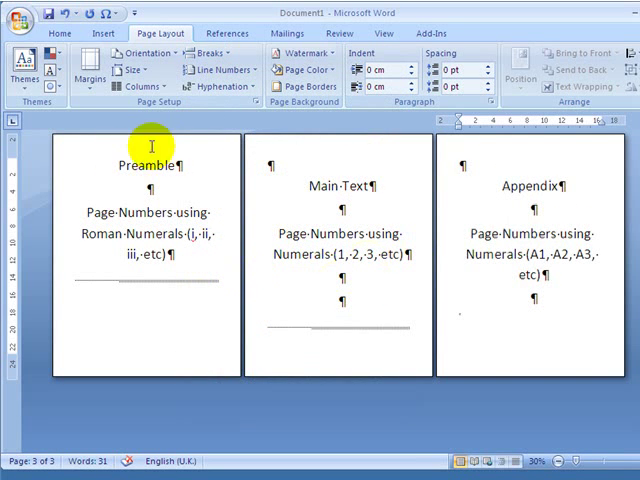
mouse_move(296, 304)
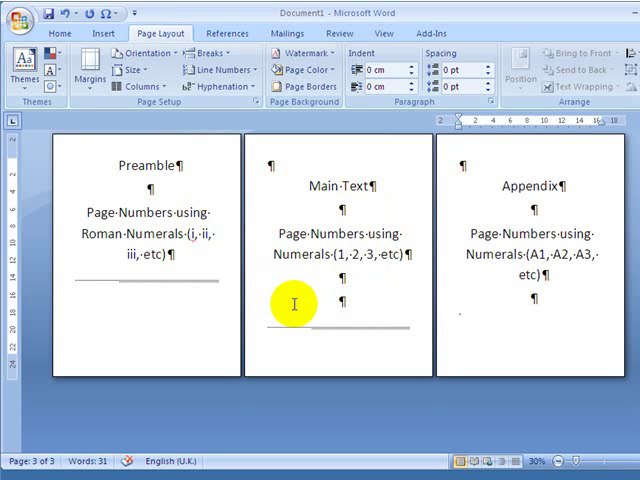
mouse_move(548, 276)
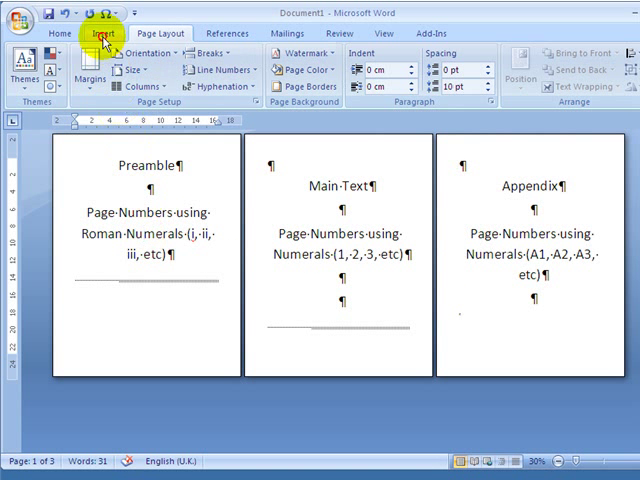
- Insert a Plain Number 2 centred page number at the bottom of every page
click(96, 32)
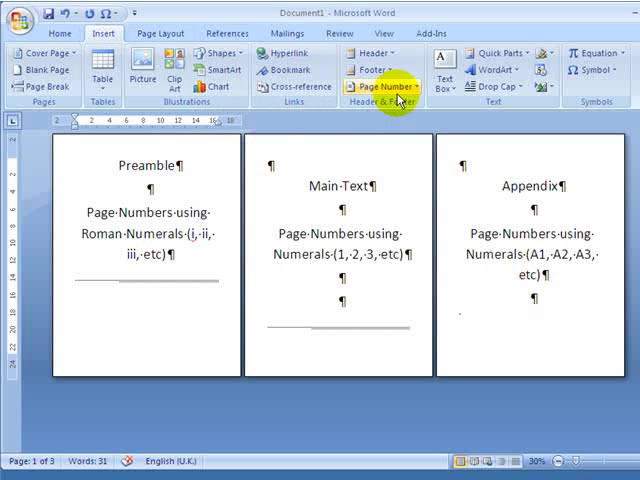
click(384, 88)
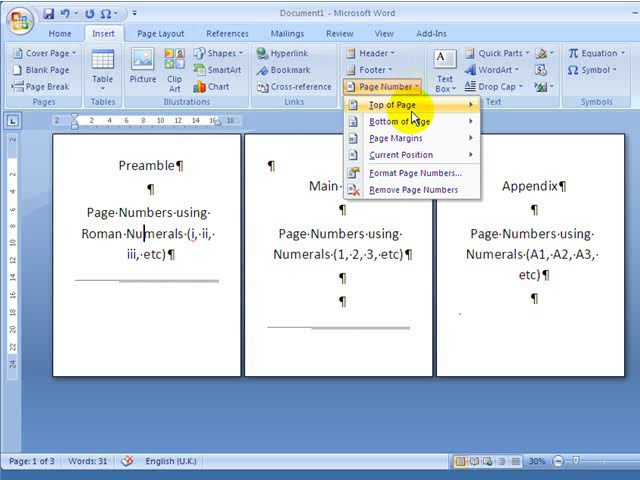
mouse_move(388, 120)
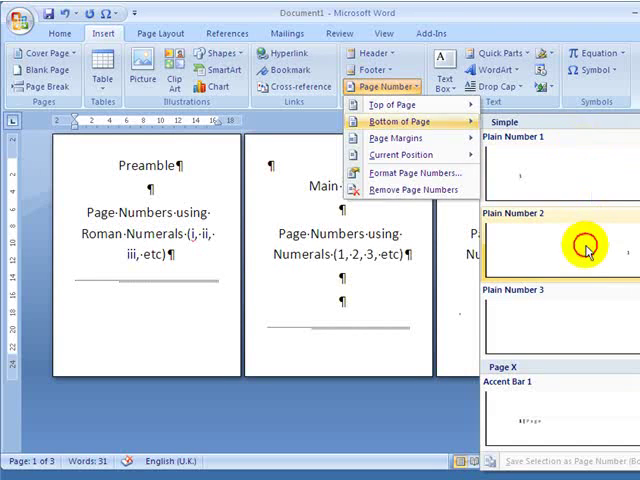
click(580, 244)
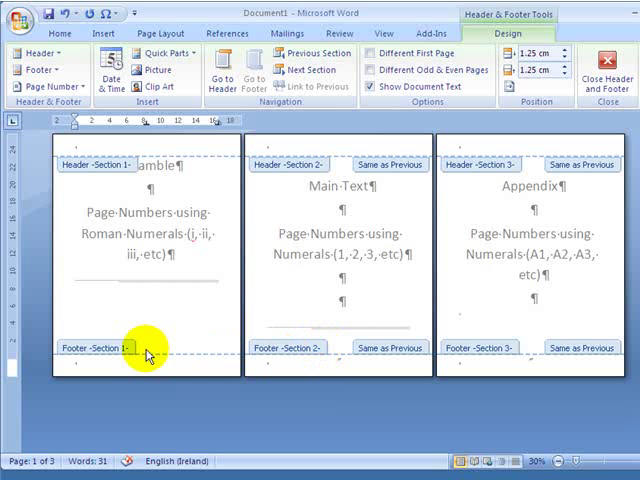
mouse_move(338, 364)
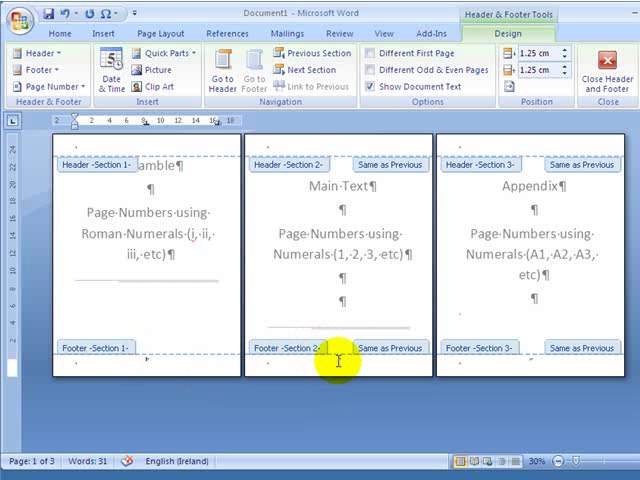
mouse_move(392, 356)
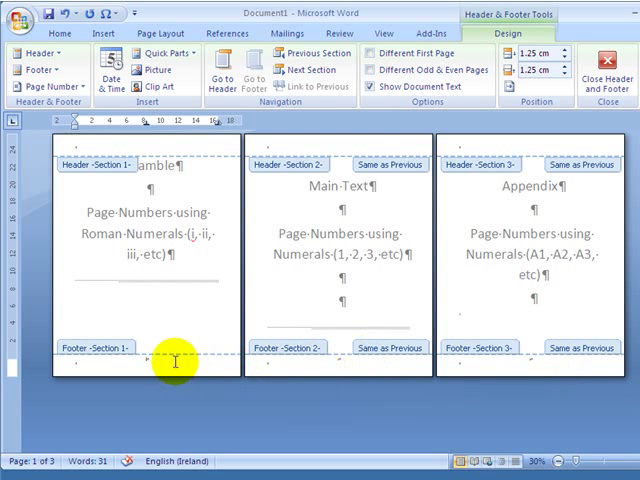
mouse_move(232, 368)
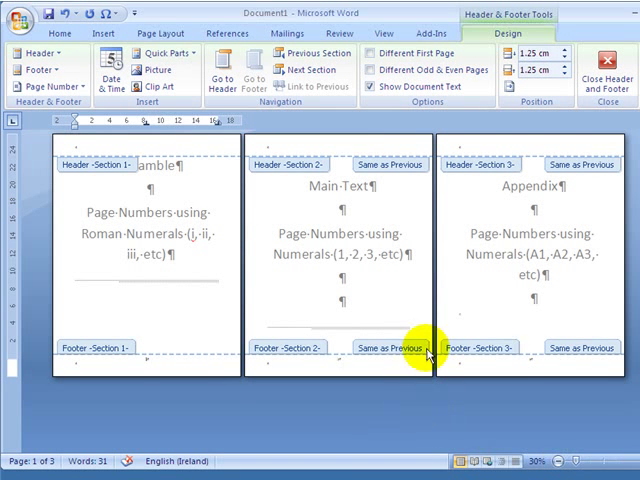
click(312, 88)
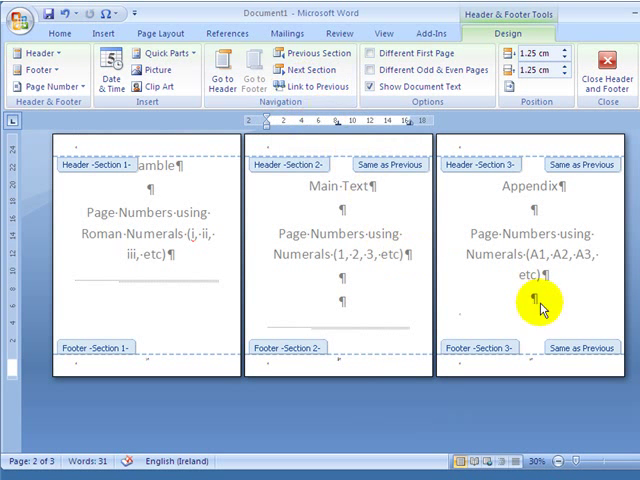
click(310, 88)
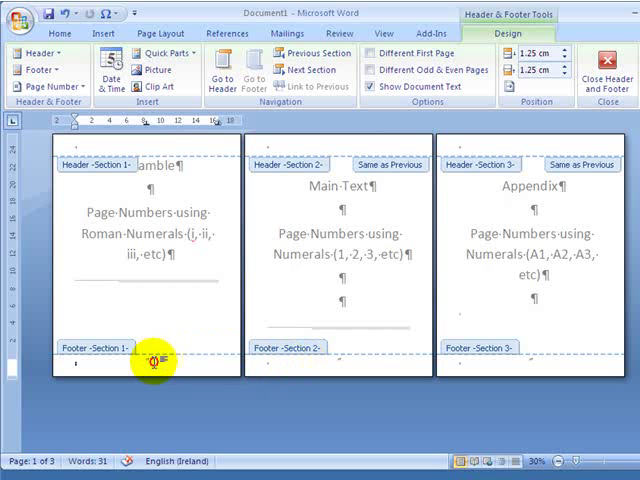
mouse_move(550, 436)
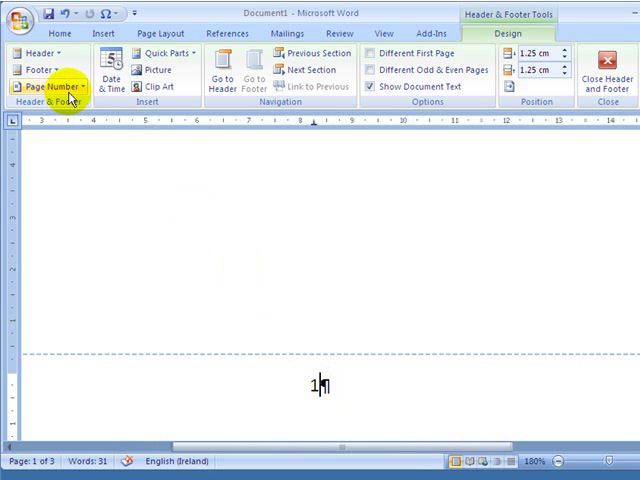
- Format the first section's page numbers as roman numerals i, ii, iii
click(52, 88)
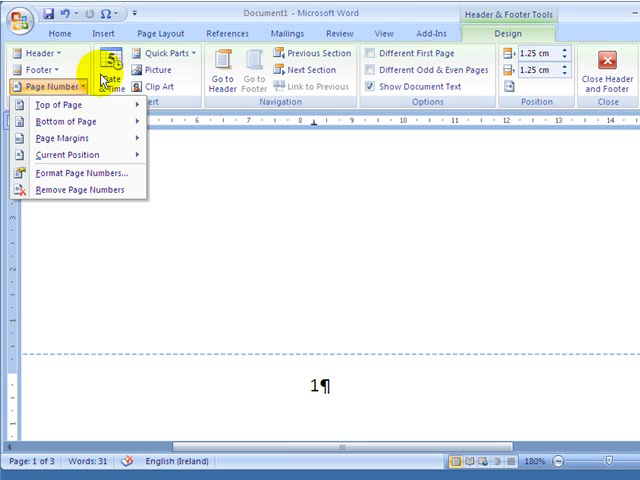
click(108, 44)
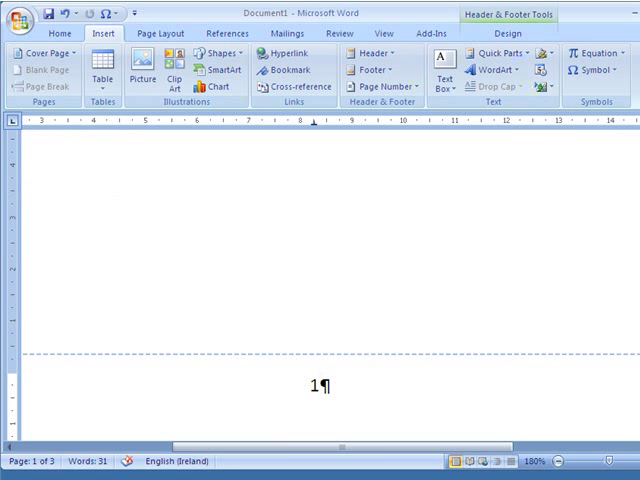
click(386, 84)
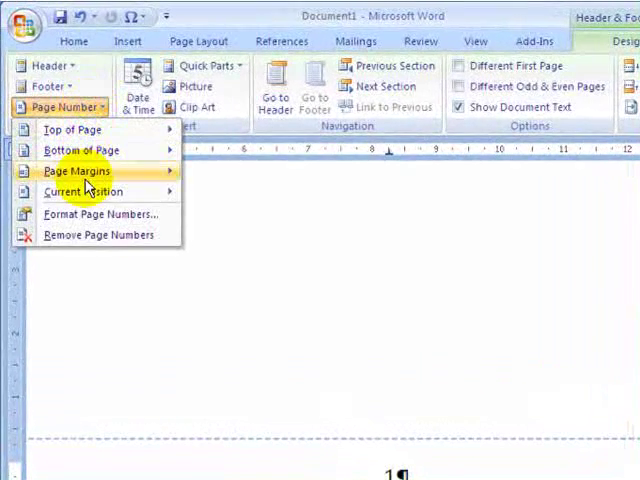
click(100, 212)
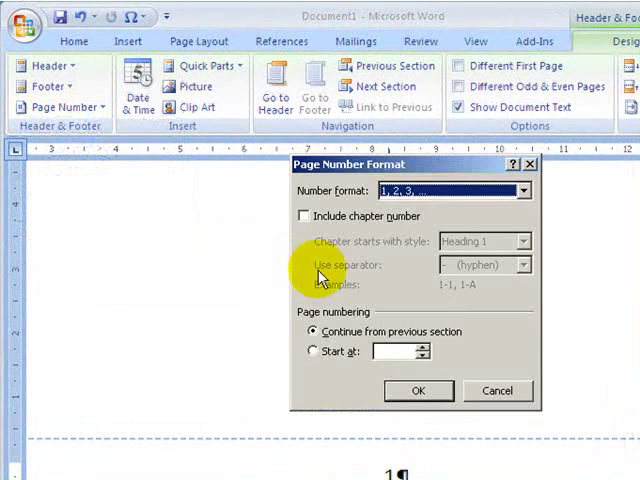
click(522, 190)
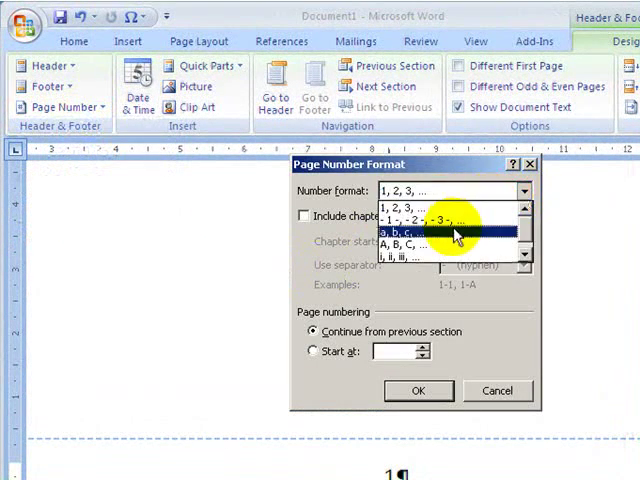
click(418, 390)
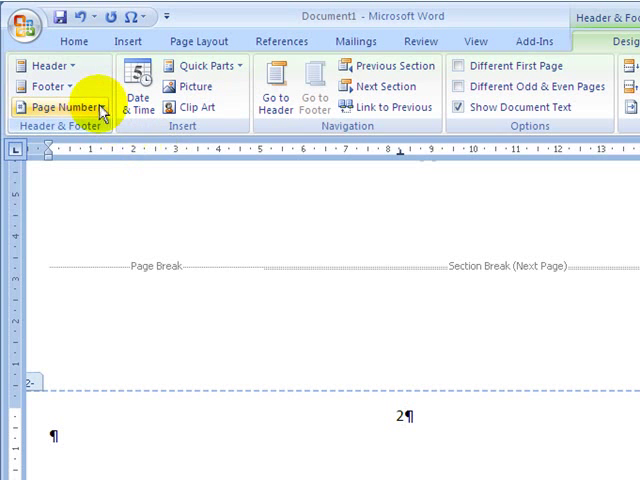
- Set section 2's page numbering to start at 1 instead of continuing
click(56, 108)
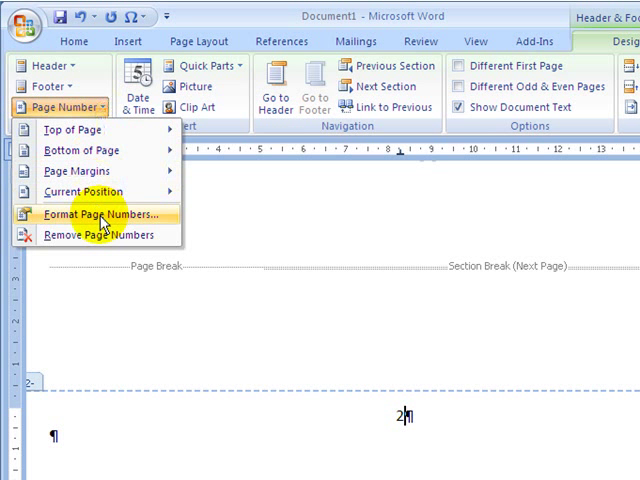
click(100, 214)
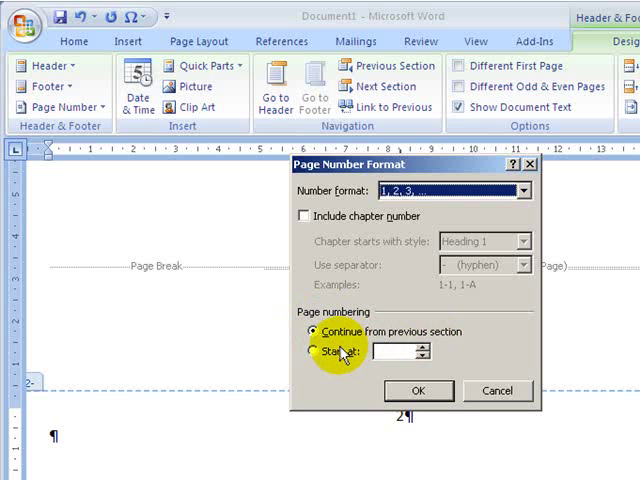
click(306, 352)
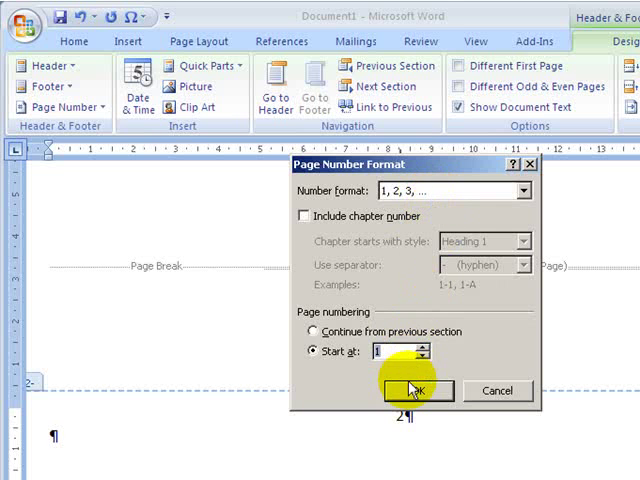
click(408, 392)
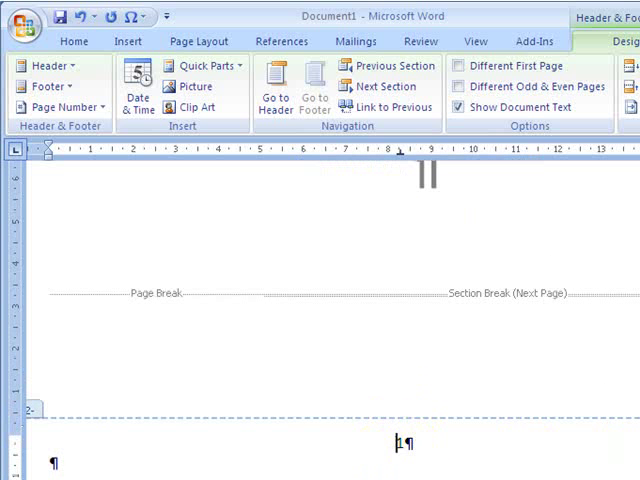
scroll(down, 3)
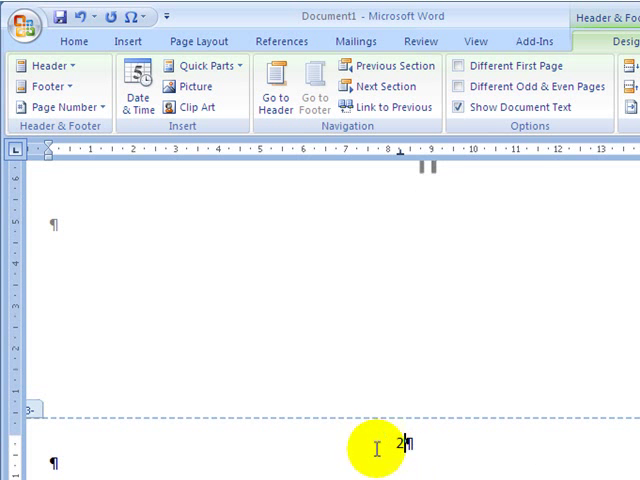
- Restart the Appendix numbering at 1 and prefix the footer number as A-1
click(52, 108)
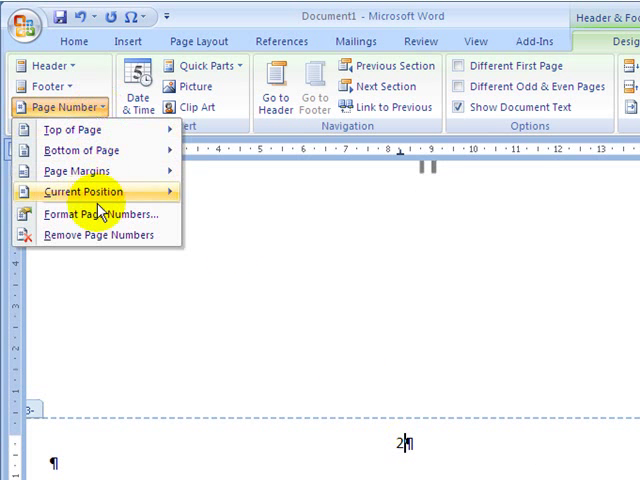
click(100, 212)
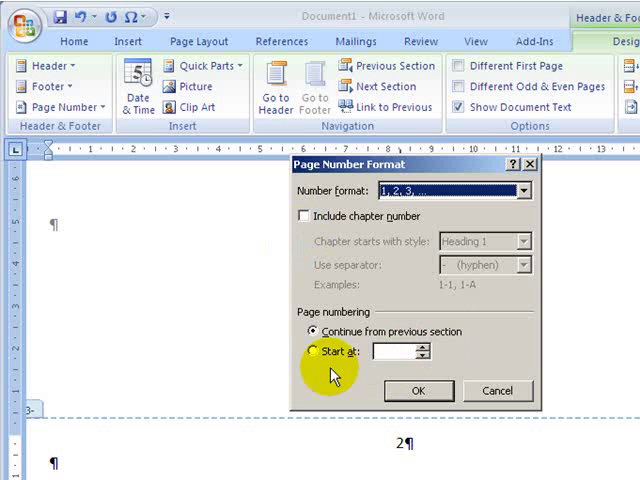
click(418, 392)
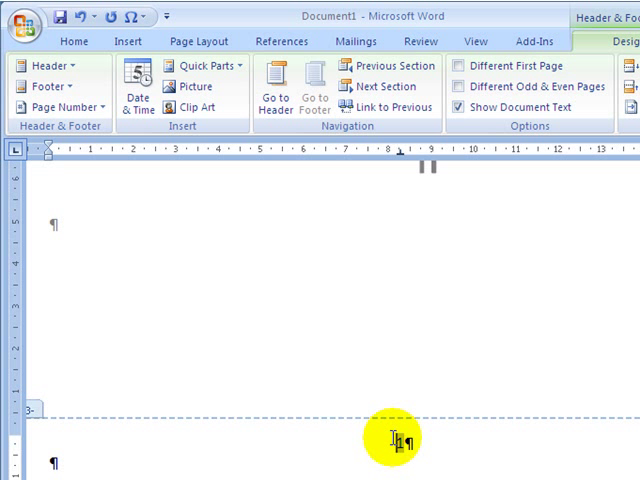
text(A-1)
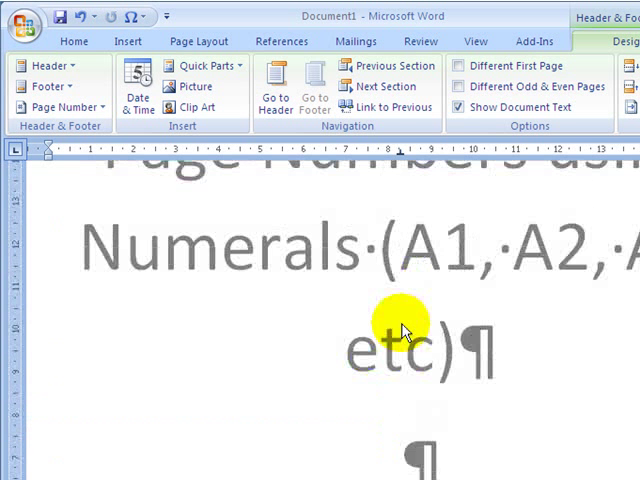
- Close the footer and zoom out to see all pages together
click(76, 40)
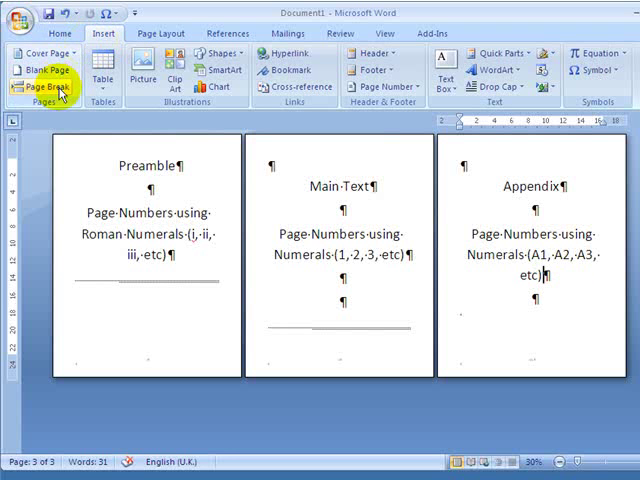
click(44, 86)
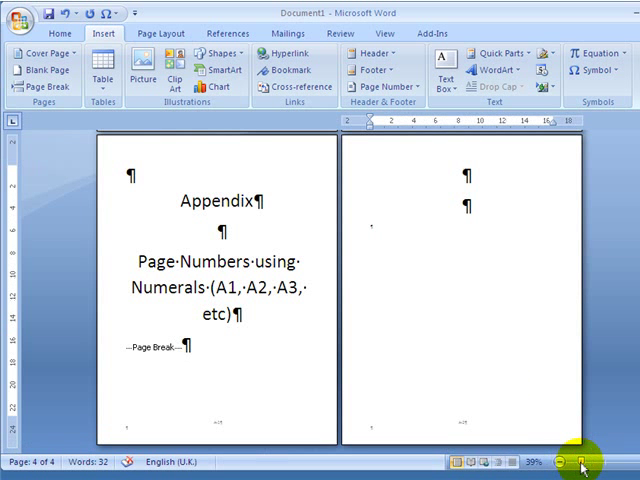
click(584, 456)
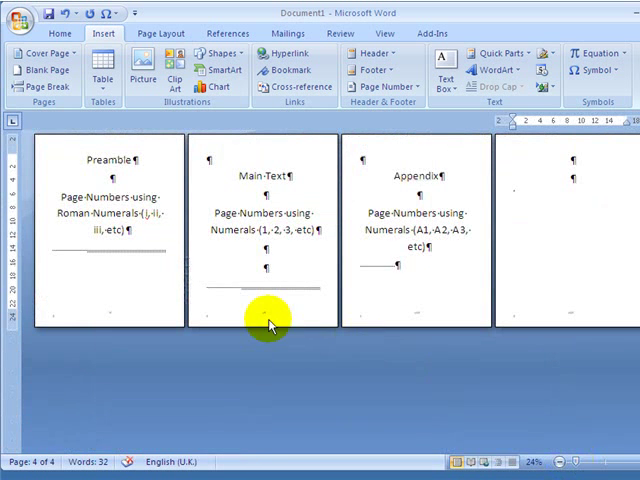
mouse_move(410, 330)
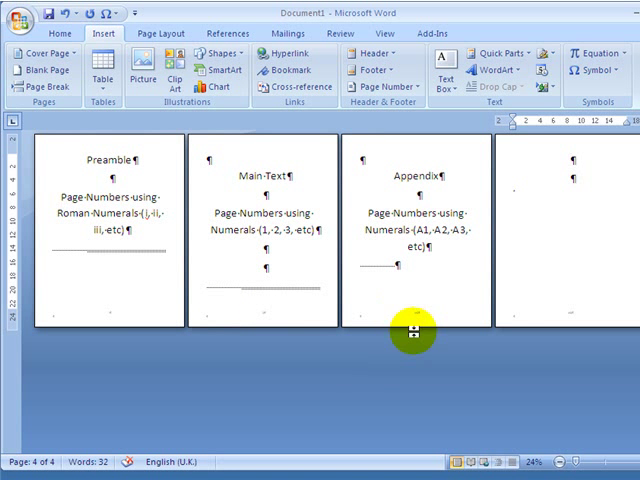